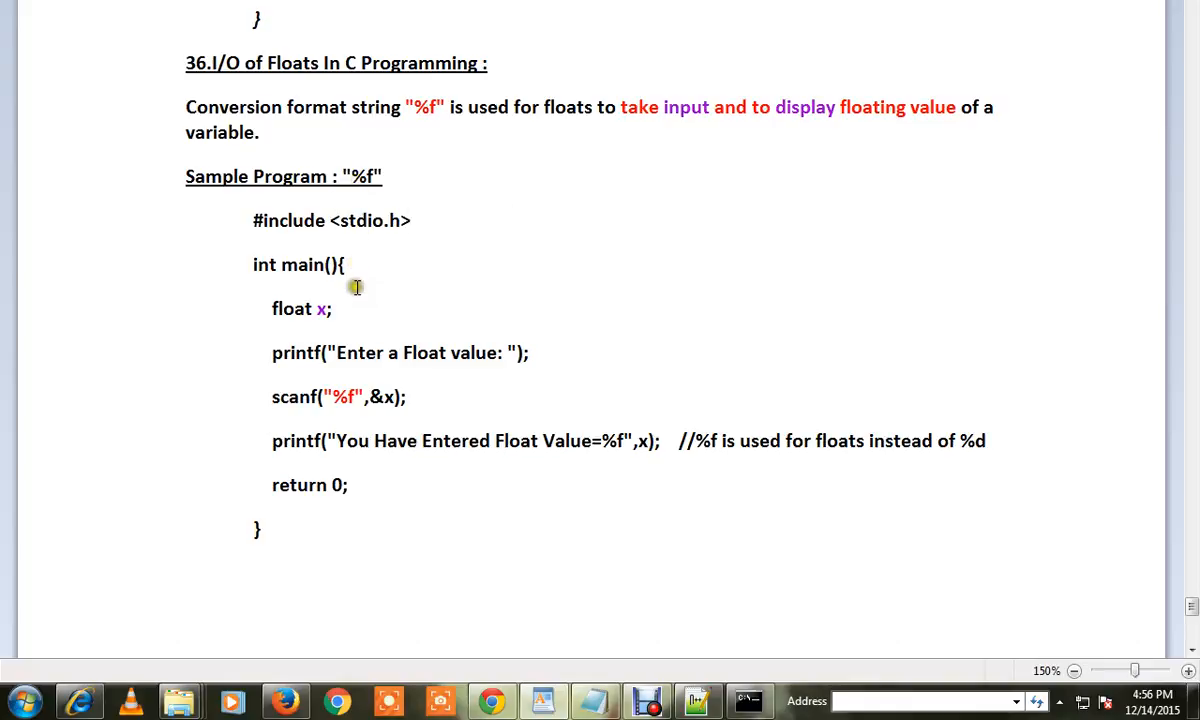
Highlight variable x in the program, view printf's declaration in stdio.h, and return to CFloatFormatExample.c
double_click(300, 264)
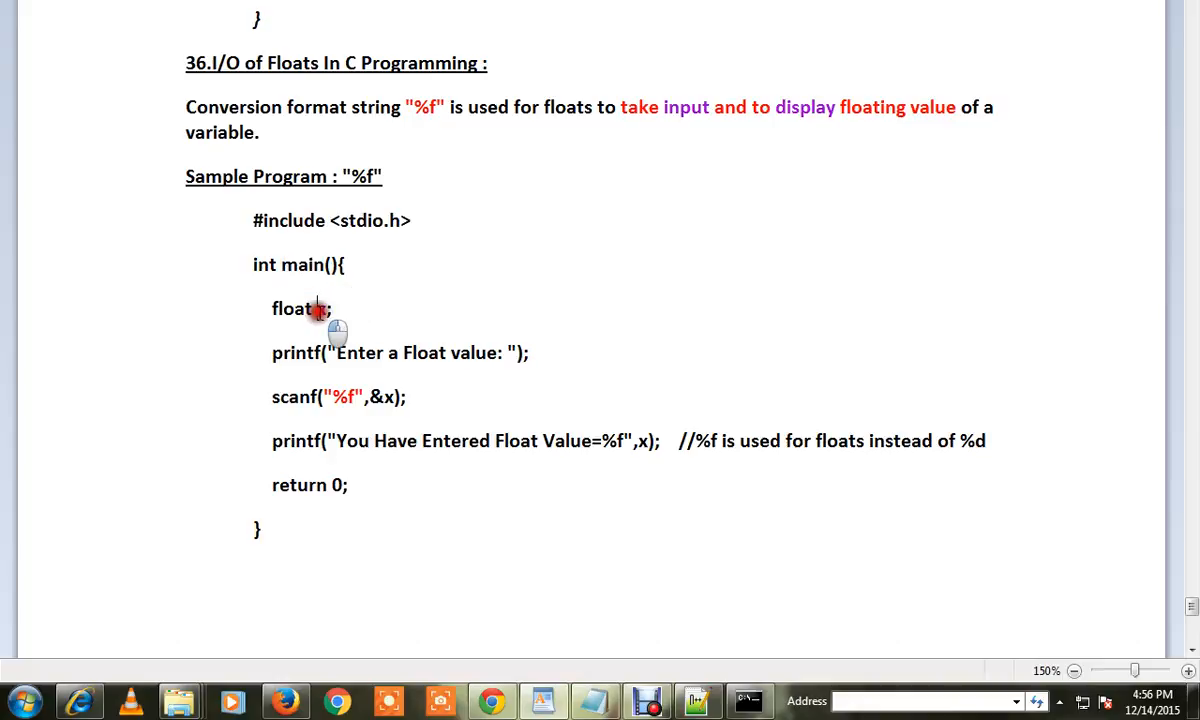
double_click(322, 308)
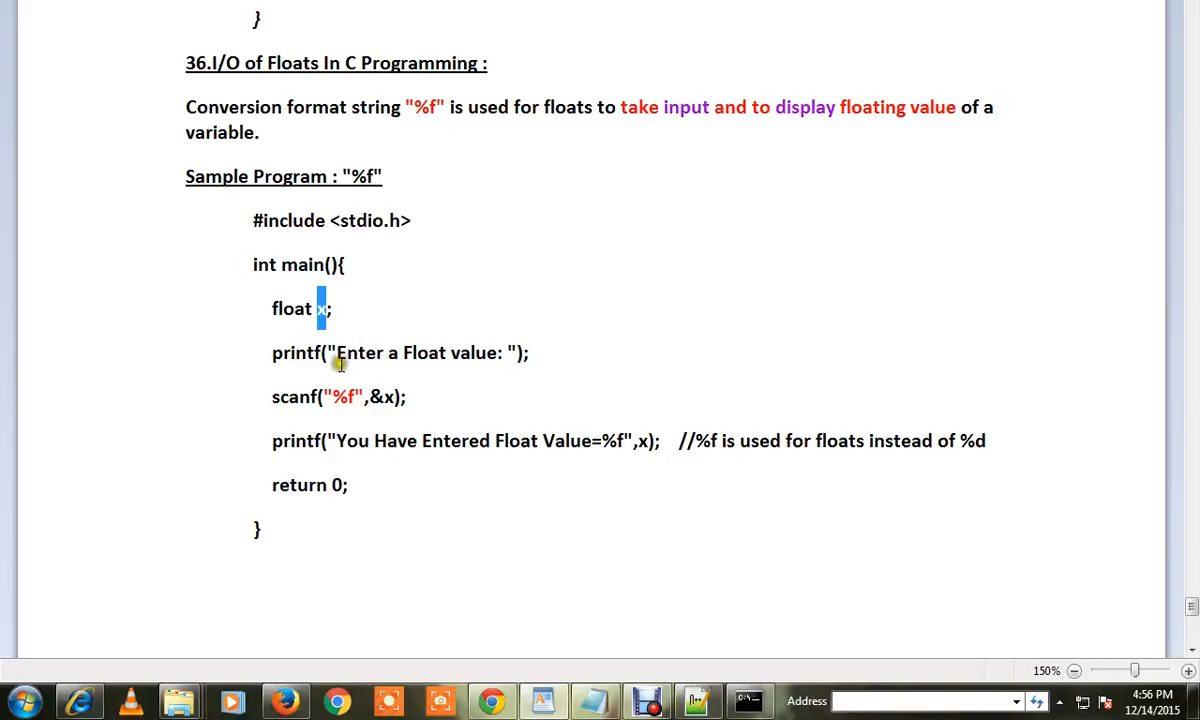
mouse_move(340, 396)
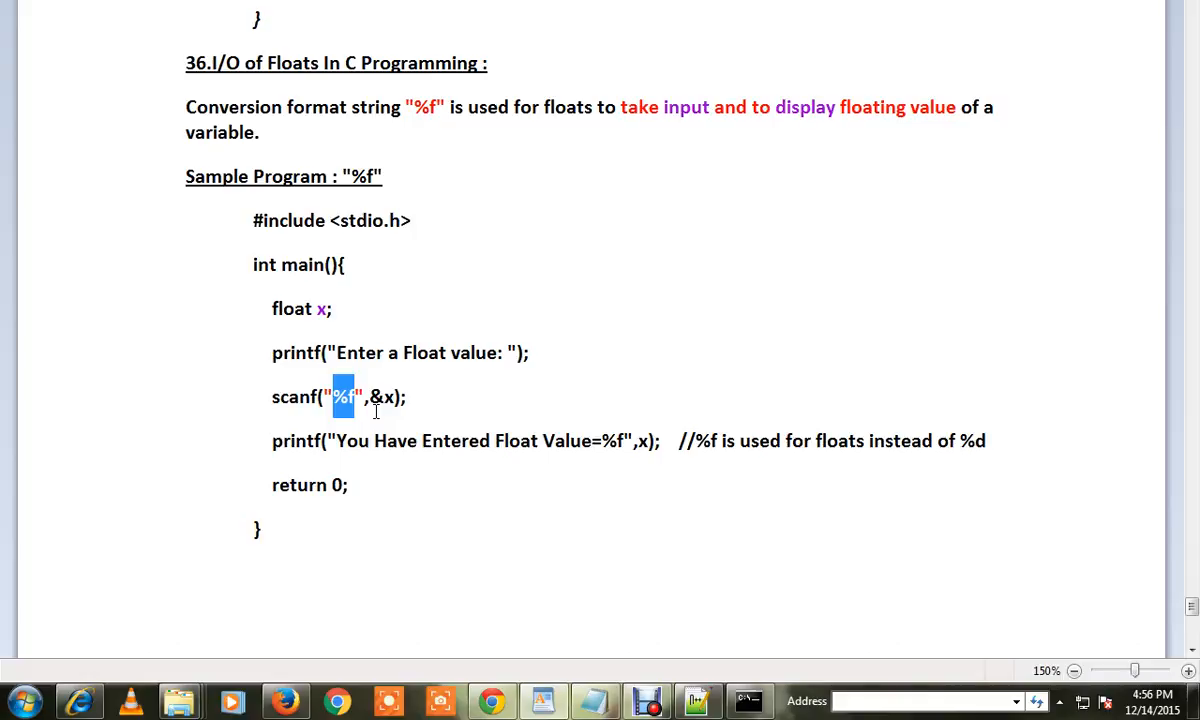
mouse_move(380, 396)
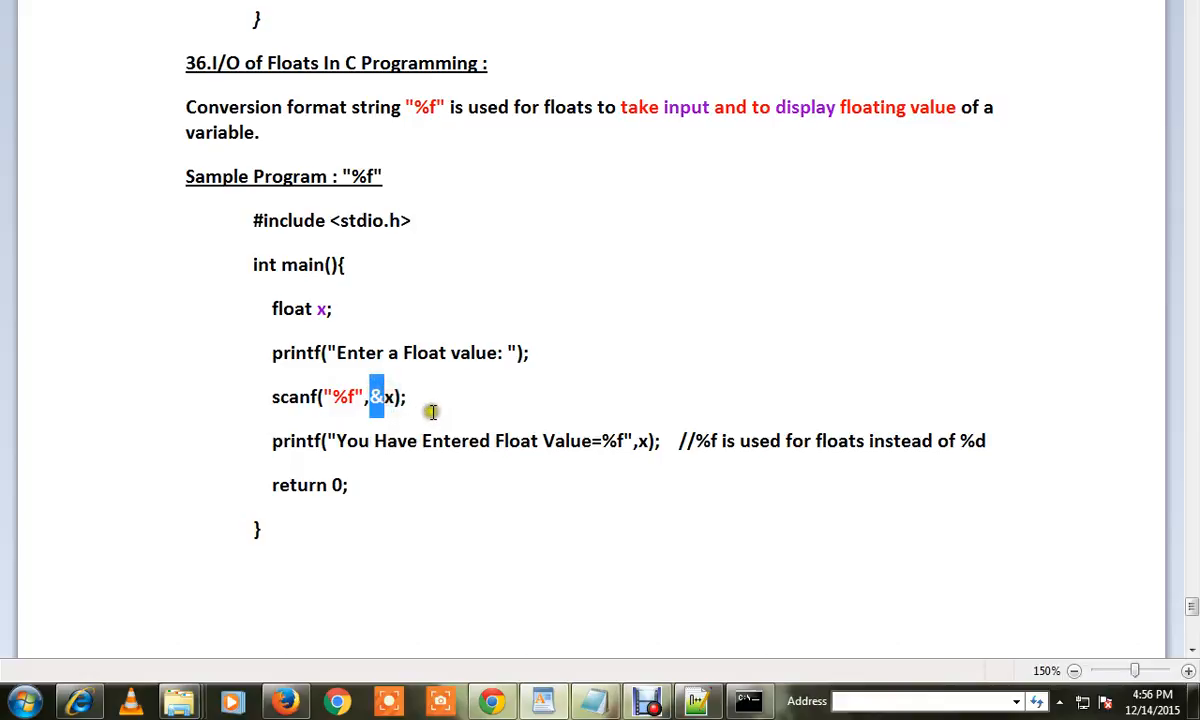
mouse_move(600, 442)
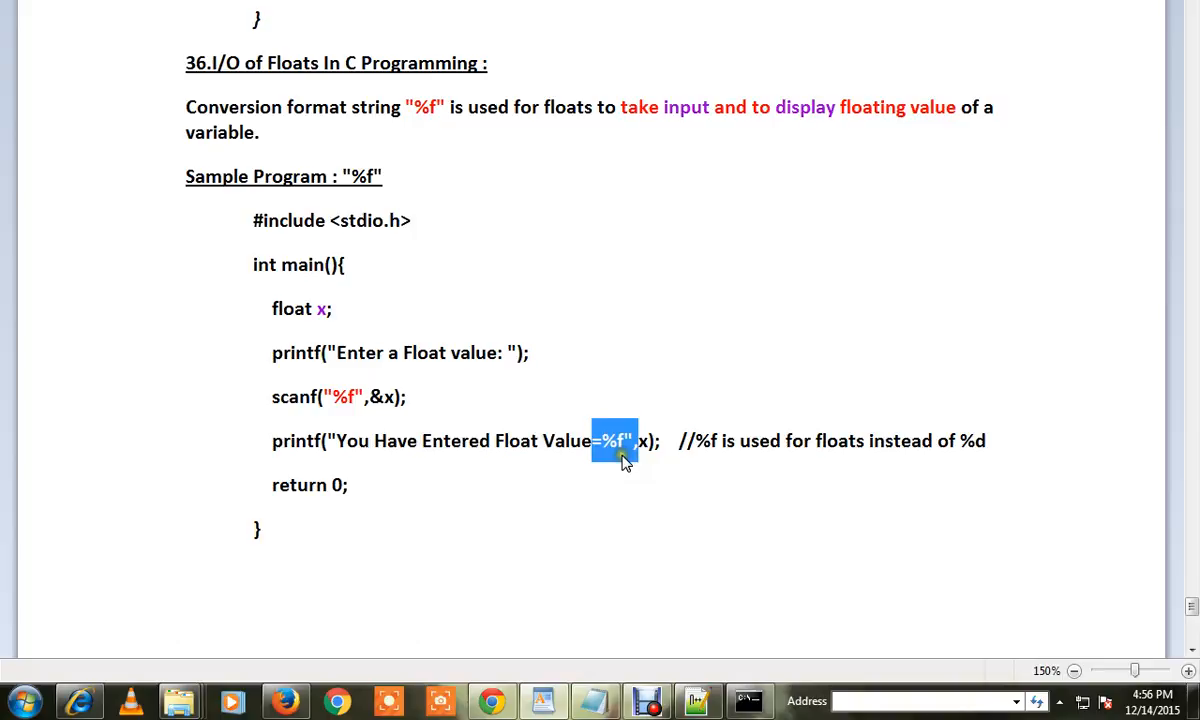
mouse_move(648, 488)
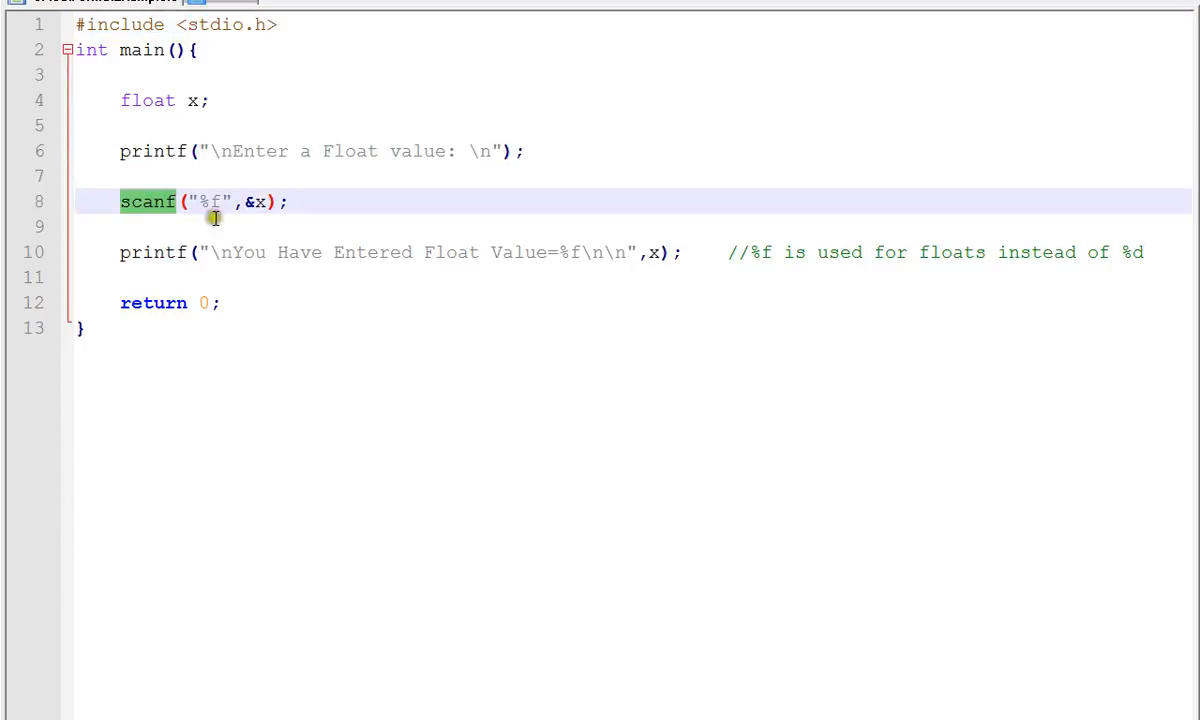
click(228, 20)
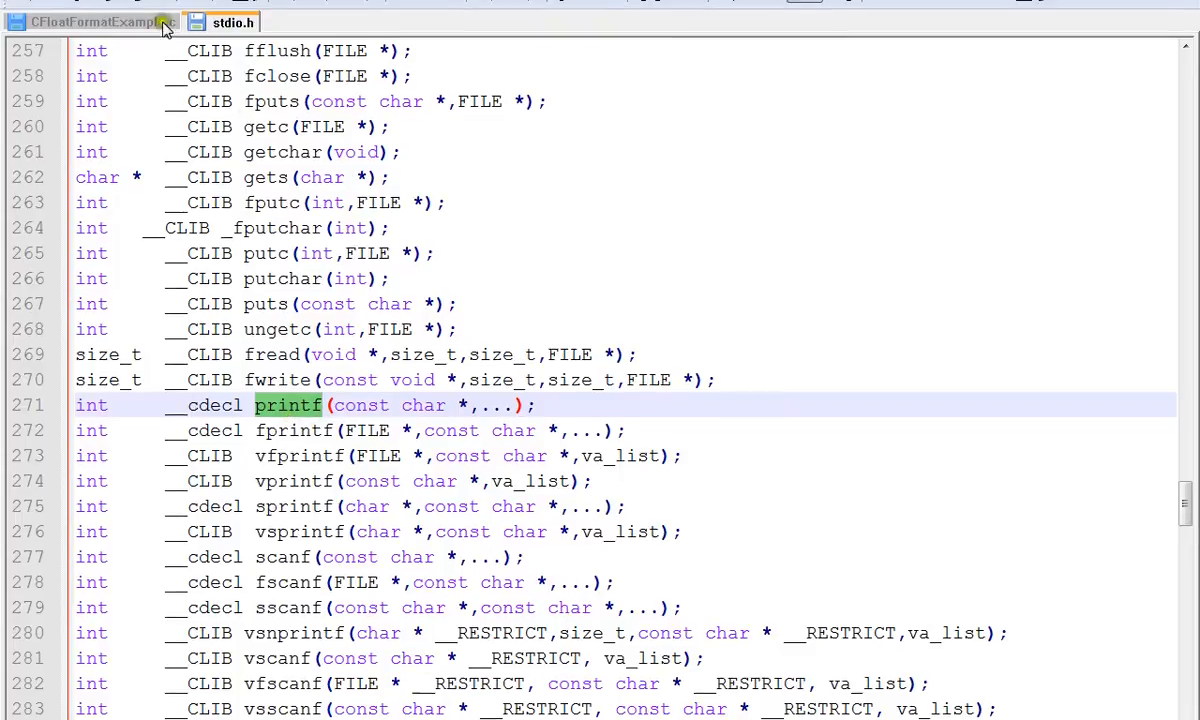
click(120, 28)
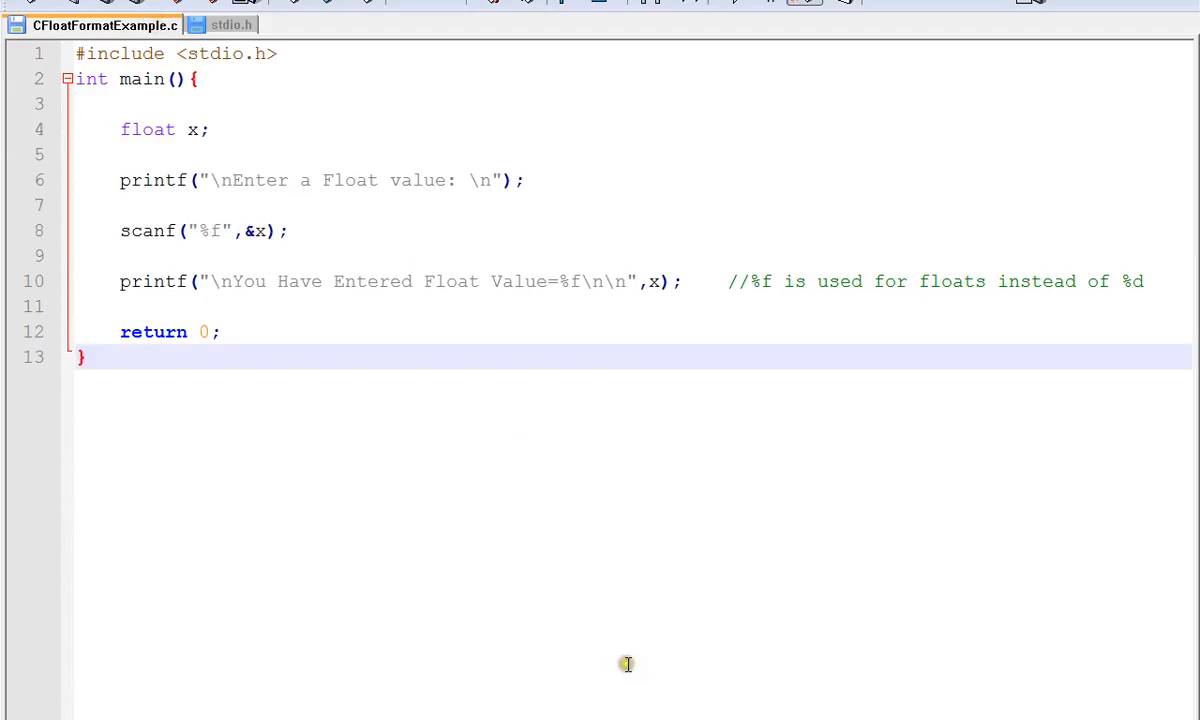